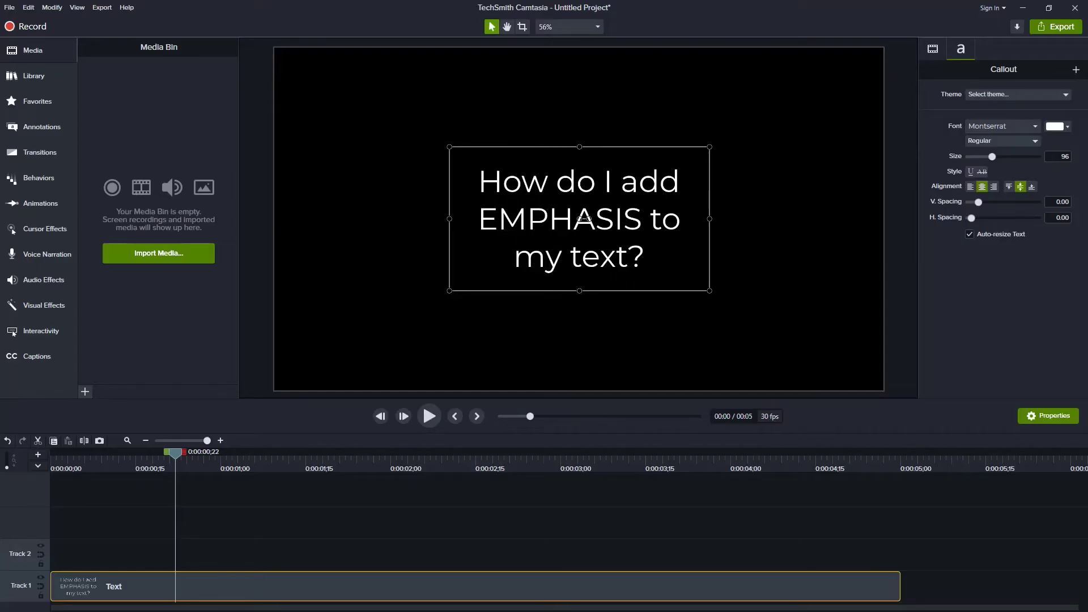
{"action": "mouse_move", "coordinate": [75, 101]}
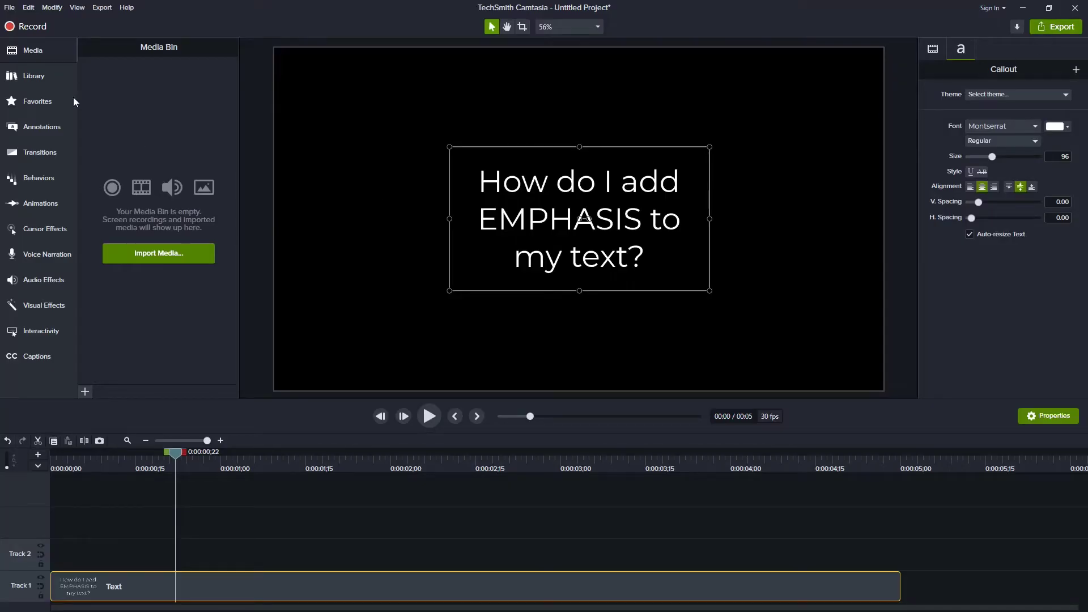
Draw a red Sketch Motion underline beneath EMPHASIS, preview it, and select it for editing.
{"action": "left_click", "coordinate": [41, 126]}
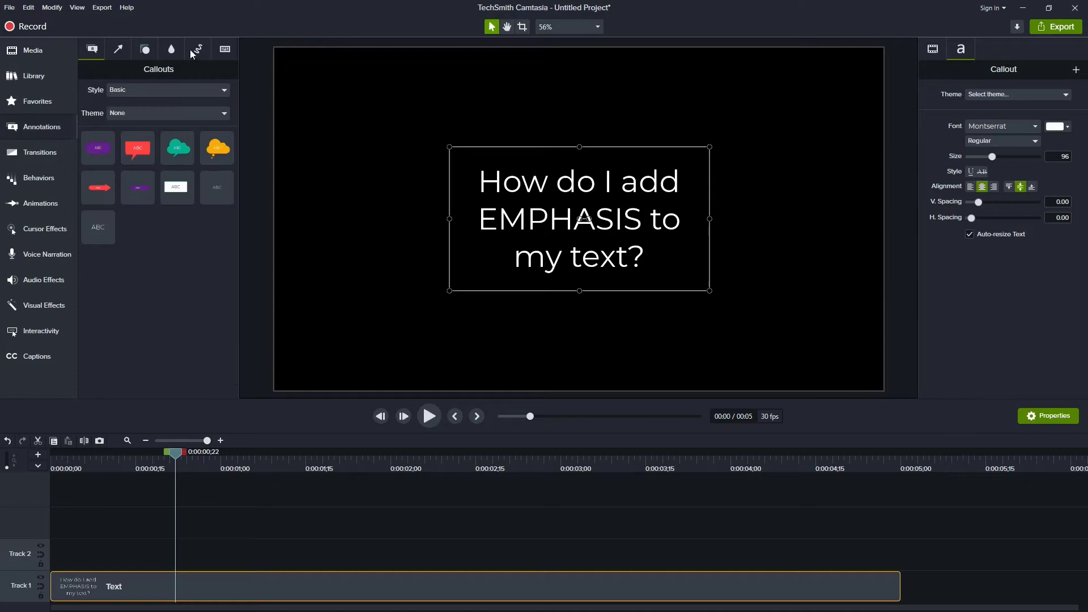
{"action": "left_click", "coordinate": [197, 48]}
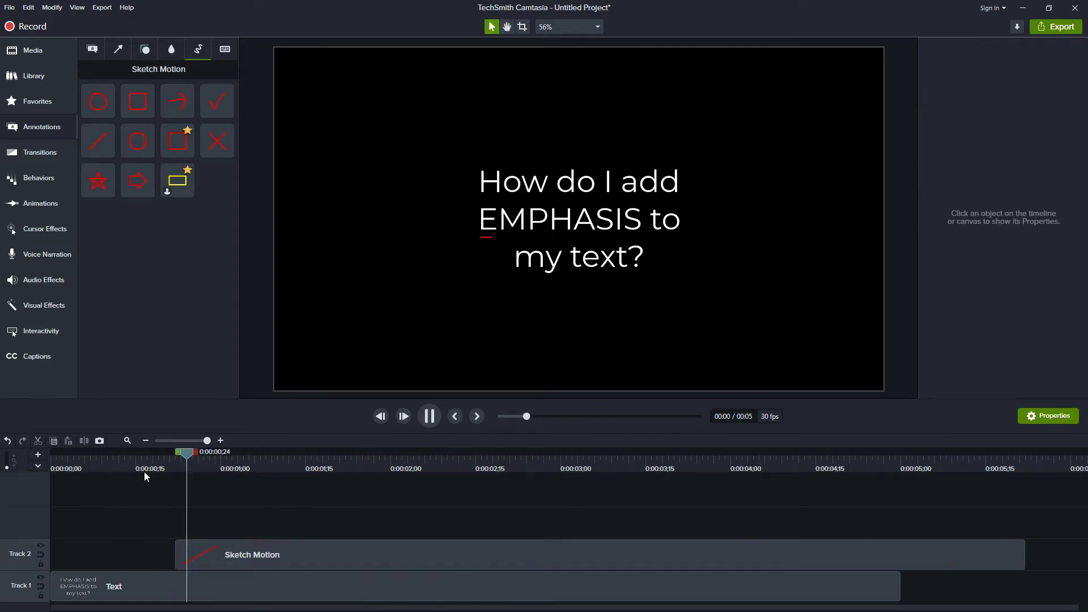
{"action": "left_click", "coordinate": [428, 416]}
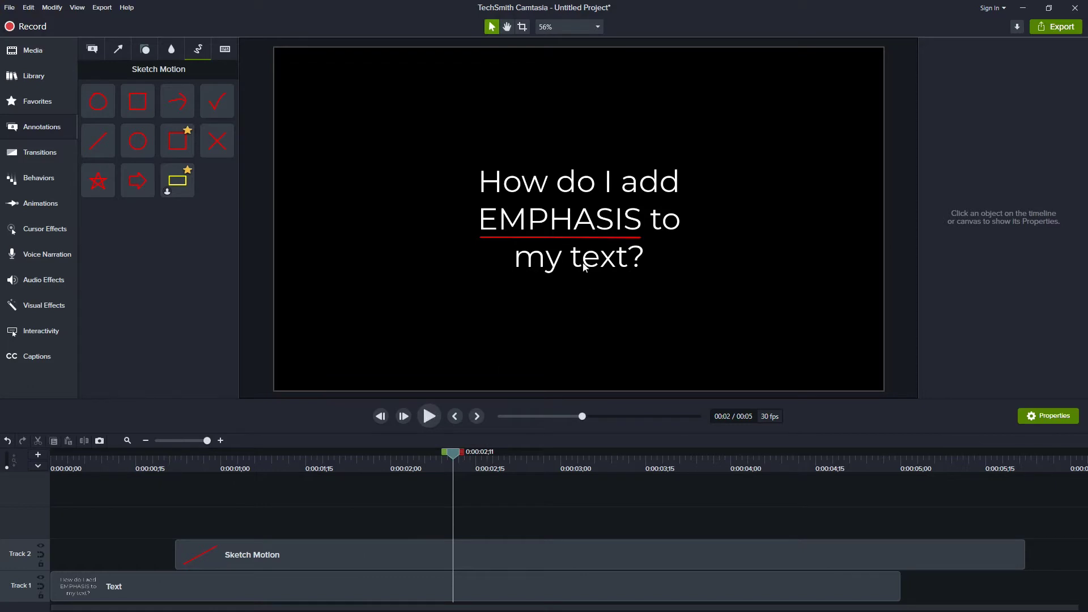
{"action": "left_click", "coordinate": [578, 218]}
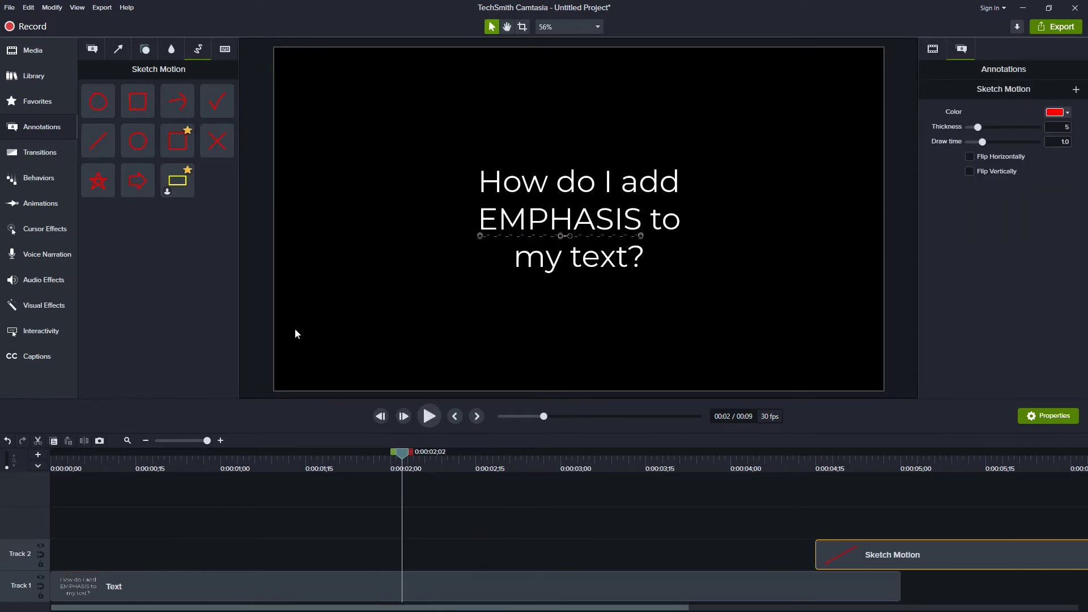
{"action": "mouse_move", "coordinate": [171, 49]}
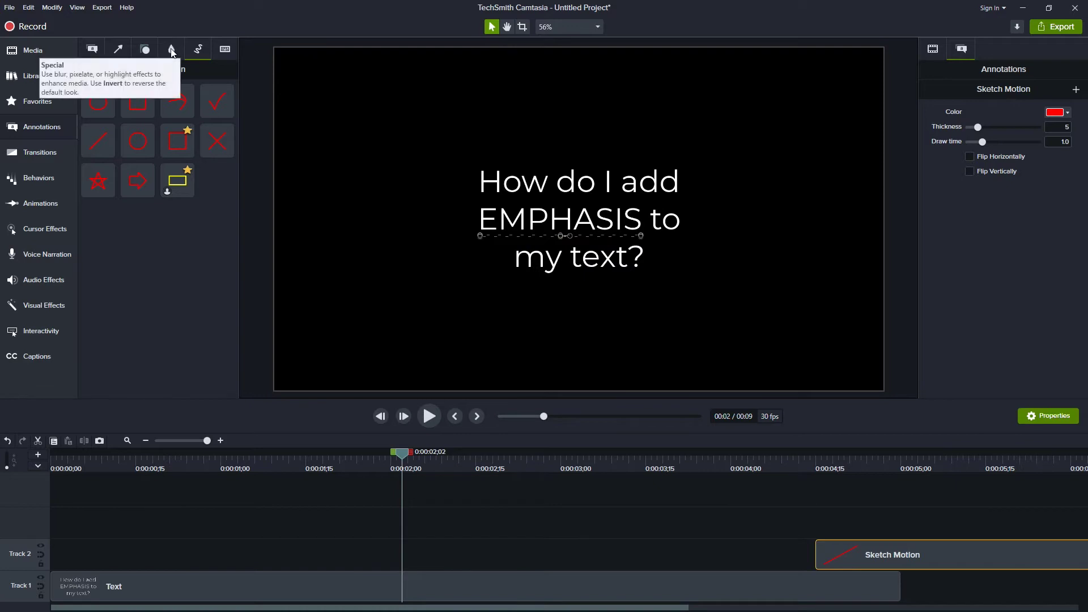
Add a Highlight annotation from Blur & Highlight over the word EMPHASIS.
{"action": "left_click", "coordinate": [171, 50]}
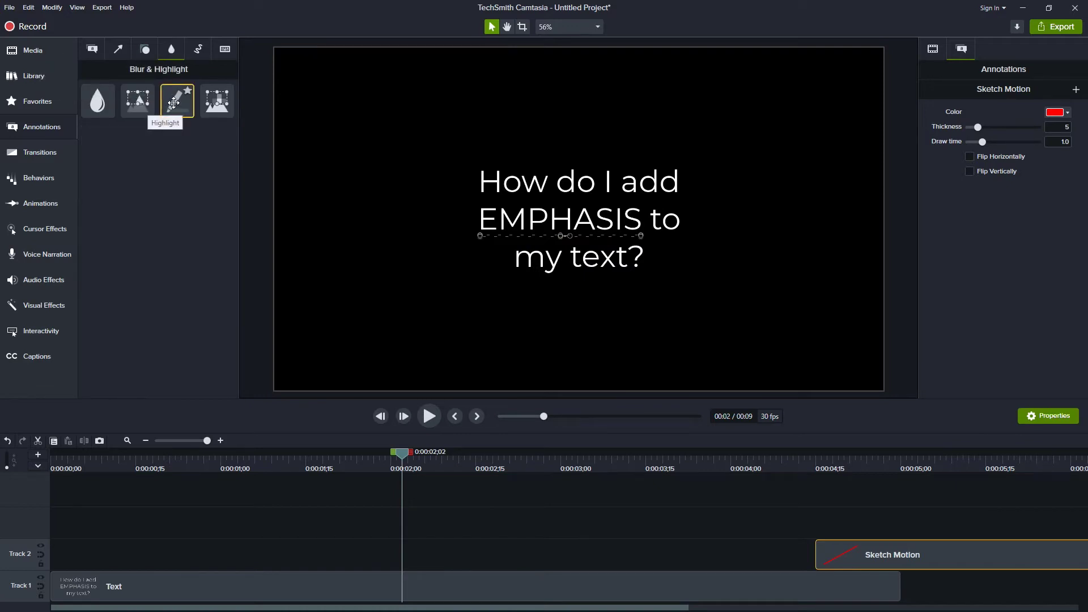
{"action": "left_click", "coordinate": [176, 100]}
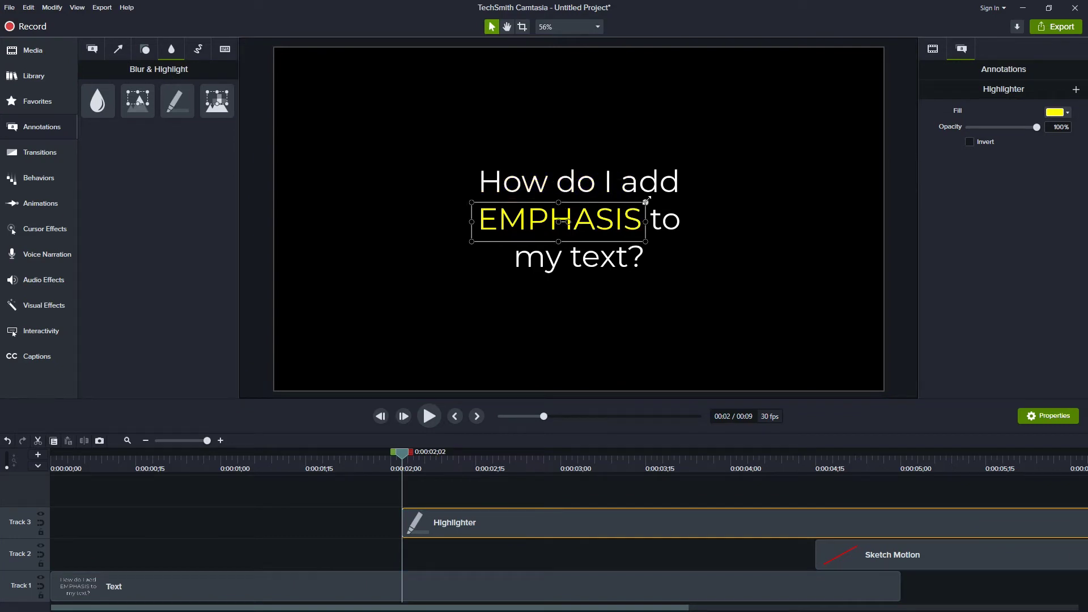
{"action": "mouse_move", "coordinate": [485, 201]}
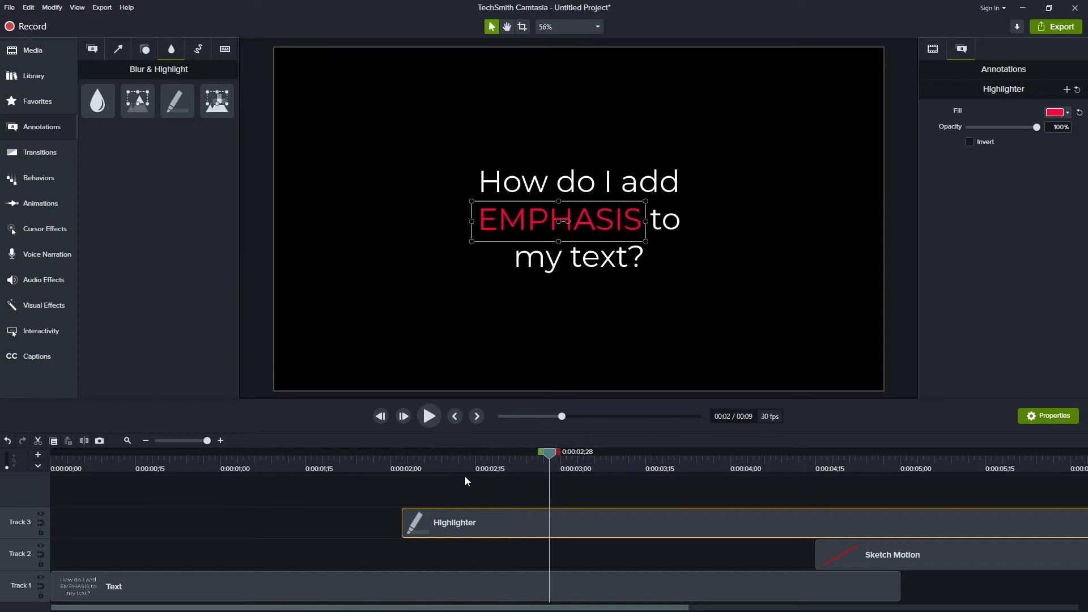
Add an animation to the highlight clip, set opacity to 0%, and preview the fade-in.
{"action": "left_click_drag", "start_coordinate": [548, 451], "coordinate": [498, 451]}
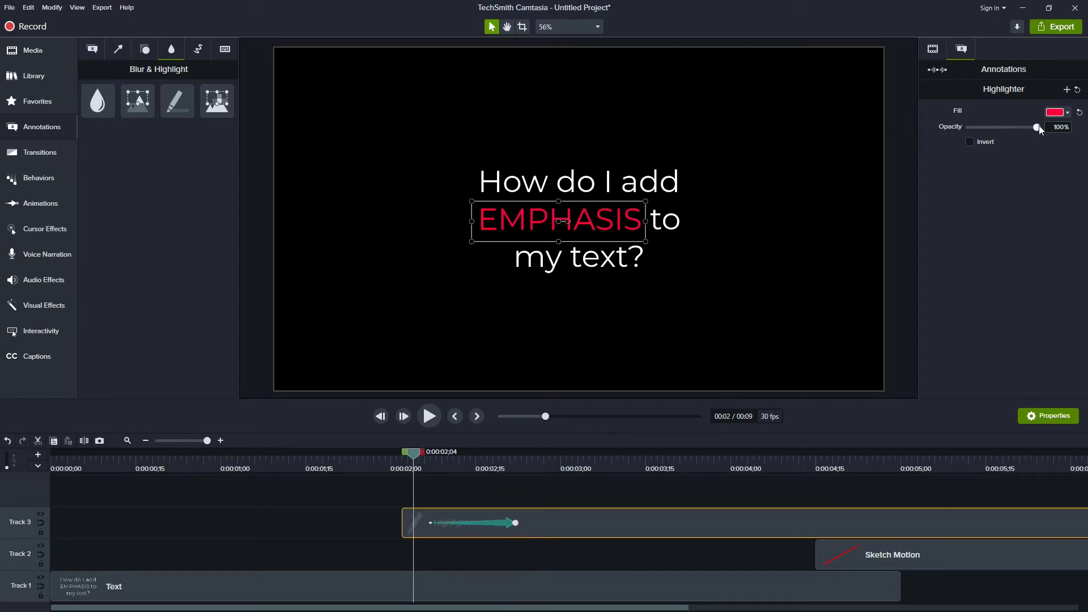
{"action": "left_click_drag", "start_coordinate": [1035, 127], "coordinate": [970, 127]}
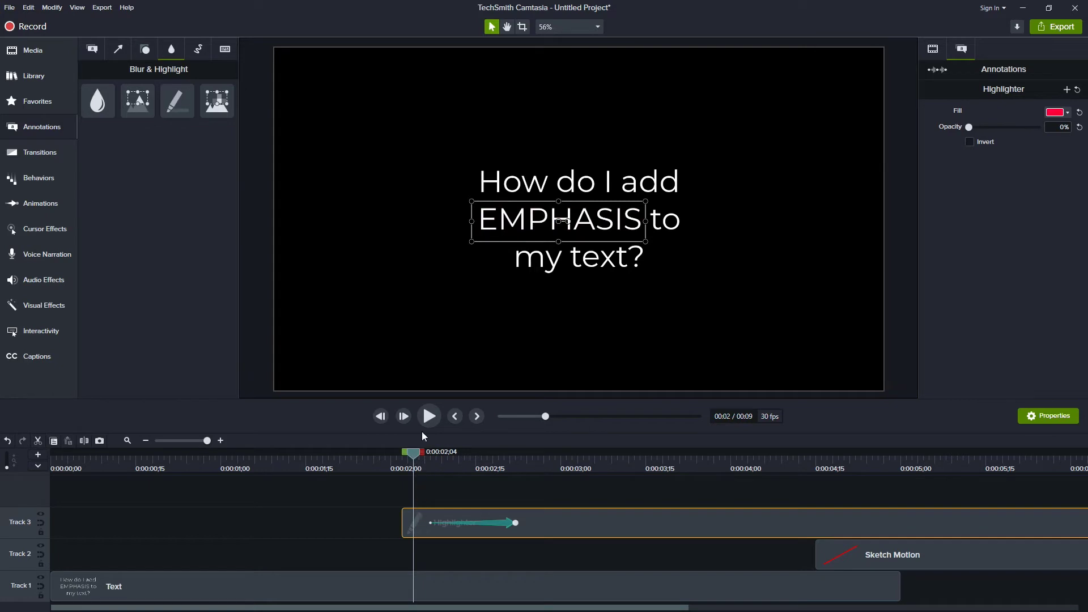
{"action": "left_click", "coordinate": [428, 415]}
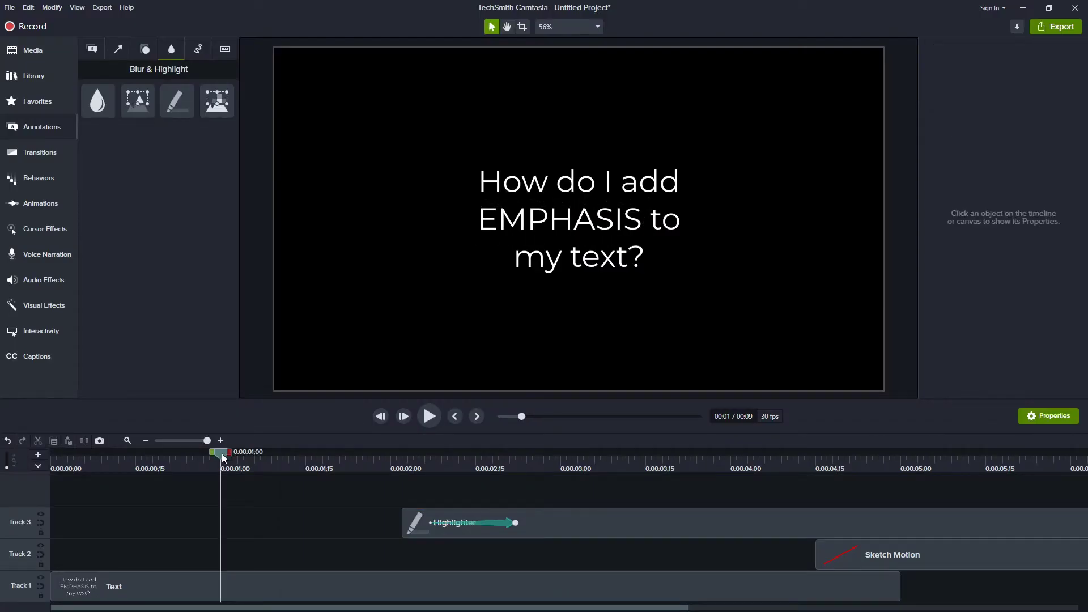
Give the callout text clip scale animations, 110% then back to 100%, and preview them.
{"action": "left_click", "coordinate": [139, 586]}
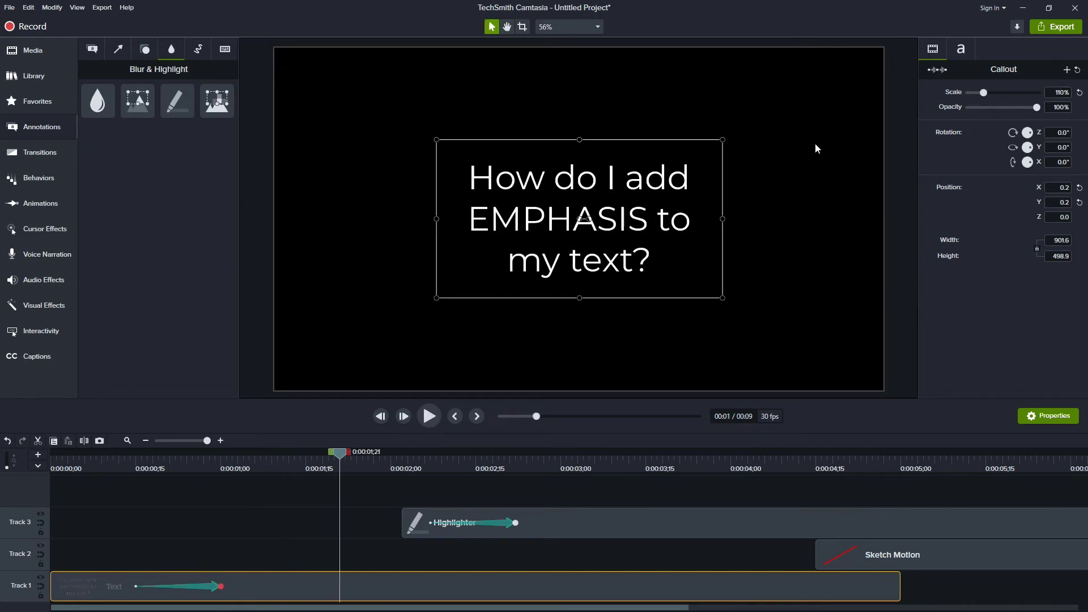
{"action": "left_click", "coordinate": [365, 455]}
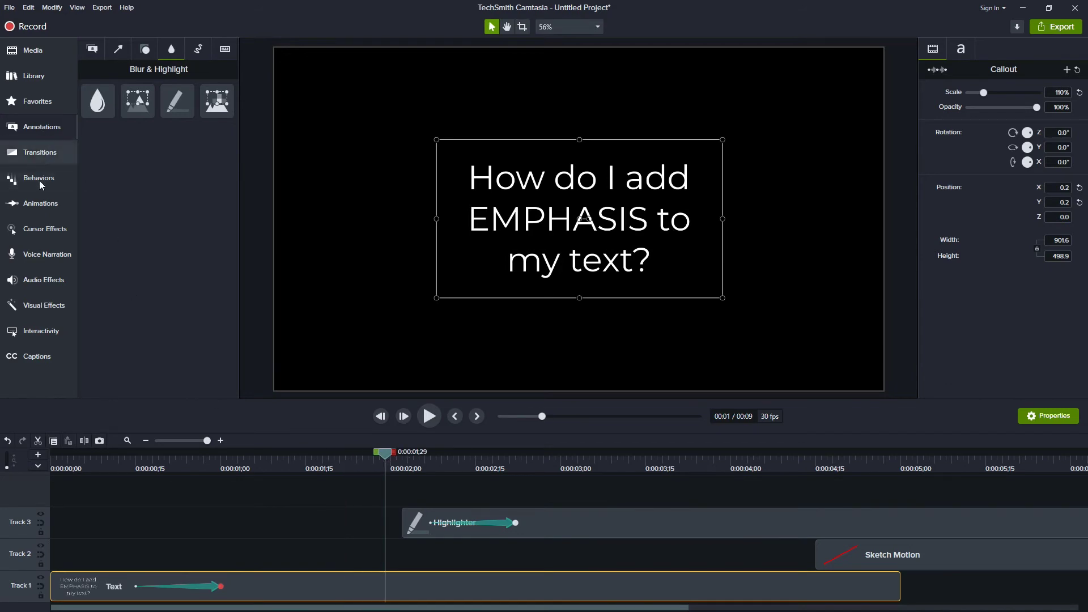
{"action": "left_click", "coordinate": [40, 203]}
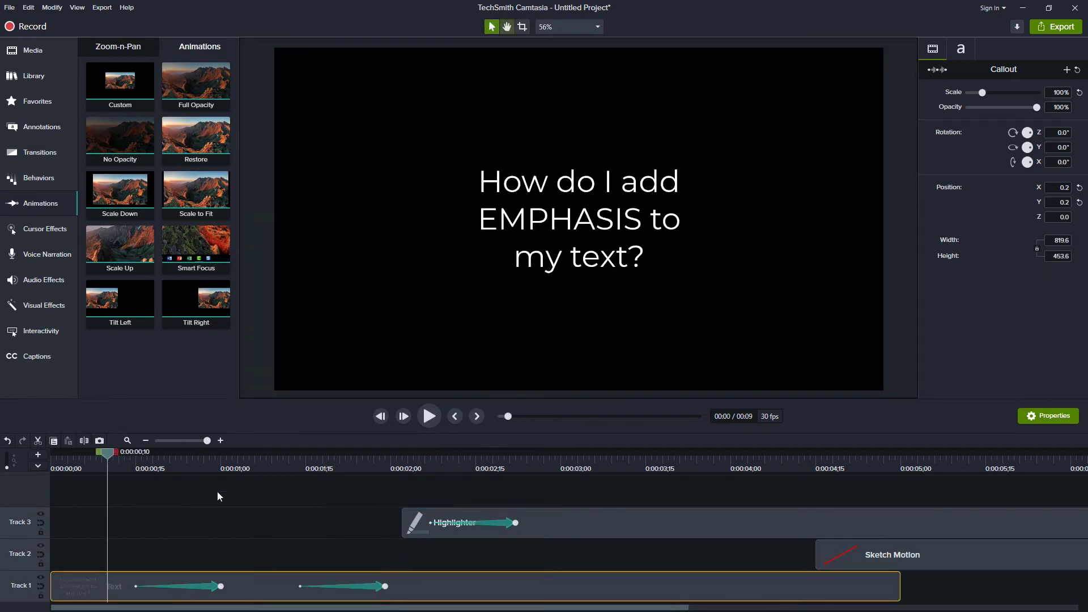
{"action": "left_click", "coordinate": [428, 416]}
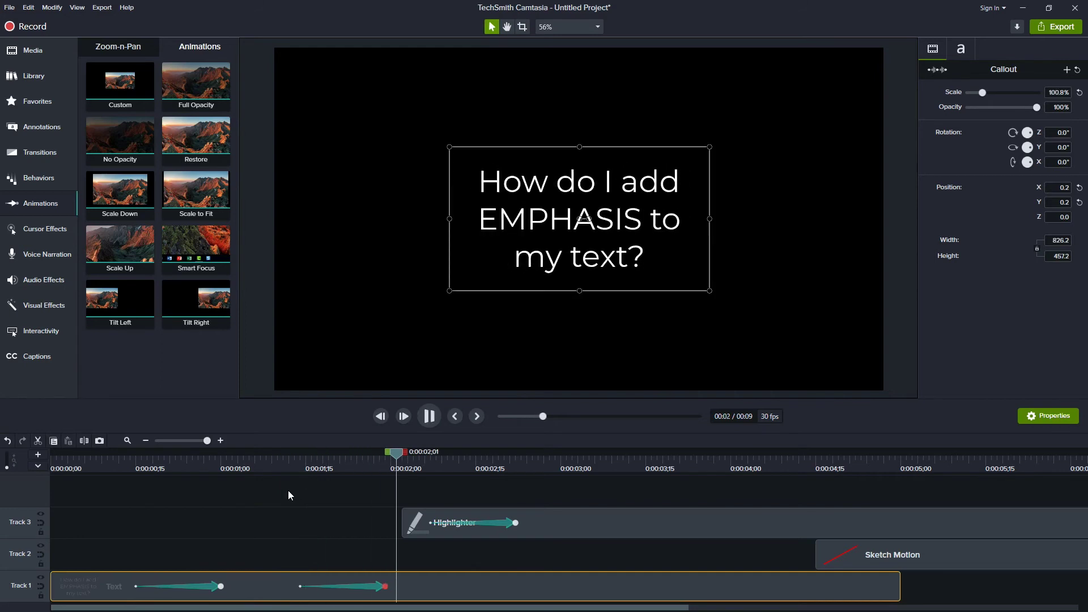
{"action": "left_click_drag", "start_coordinate": [367, 587], "coordinate": [316, 587]}
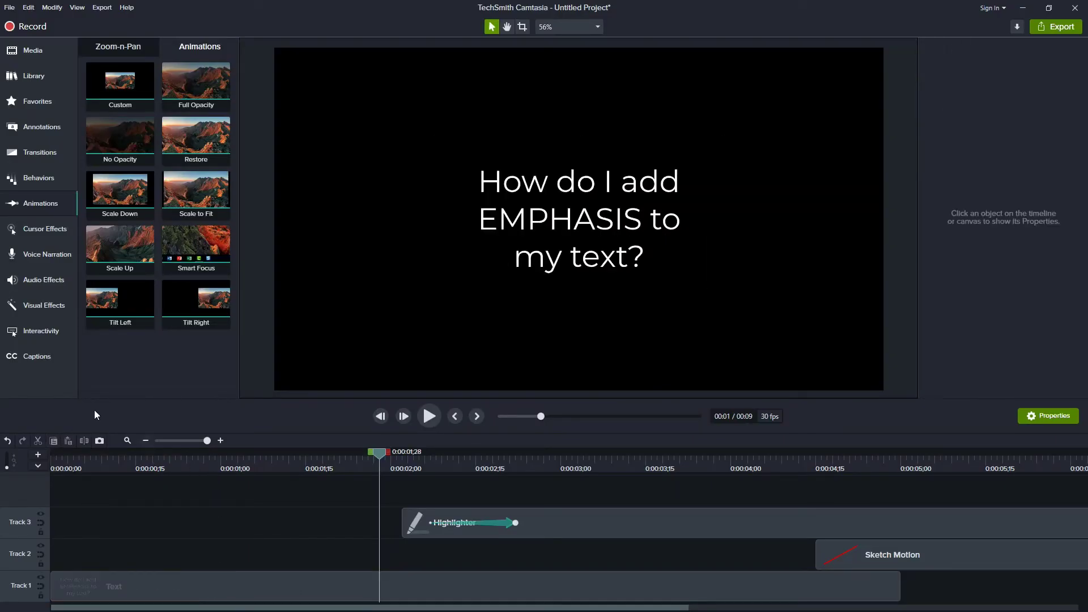
Apply a text Behavior with Fading during and Fly Out exit styles, then preview it.
{"action": "left_click", "coordinate": [39, 178]}
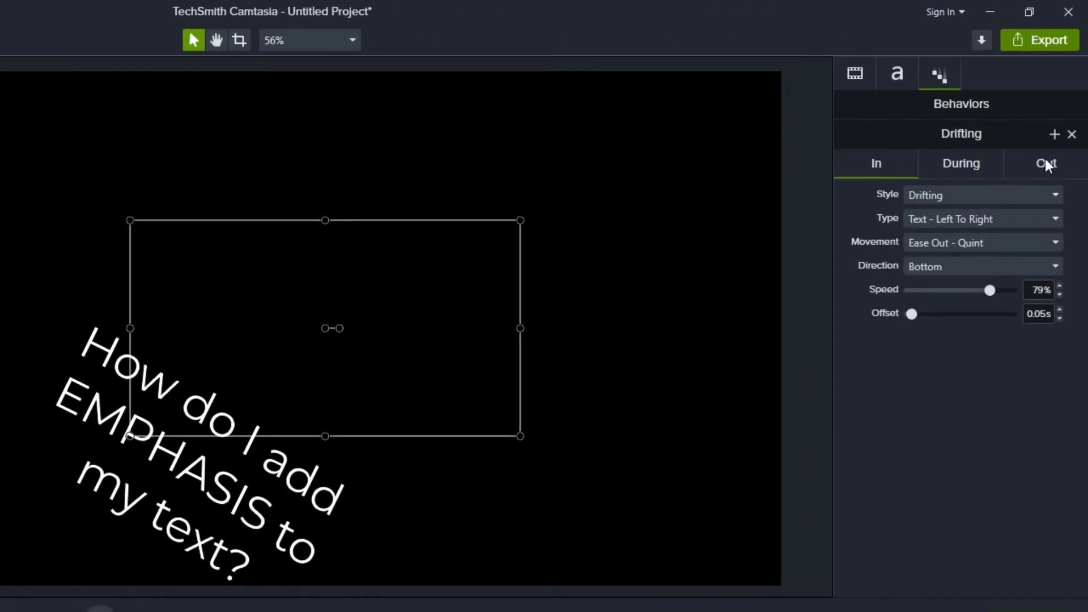
{"action": "left_click", "coordinate": [978, 195]}
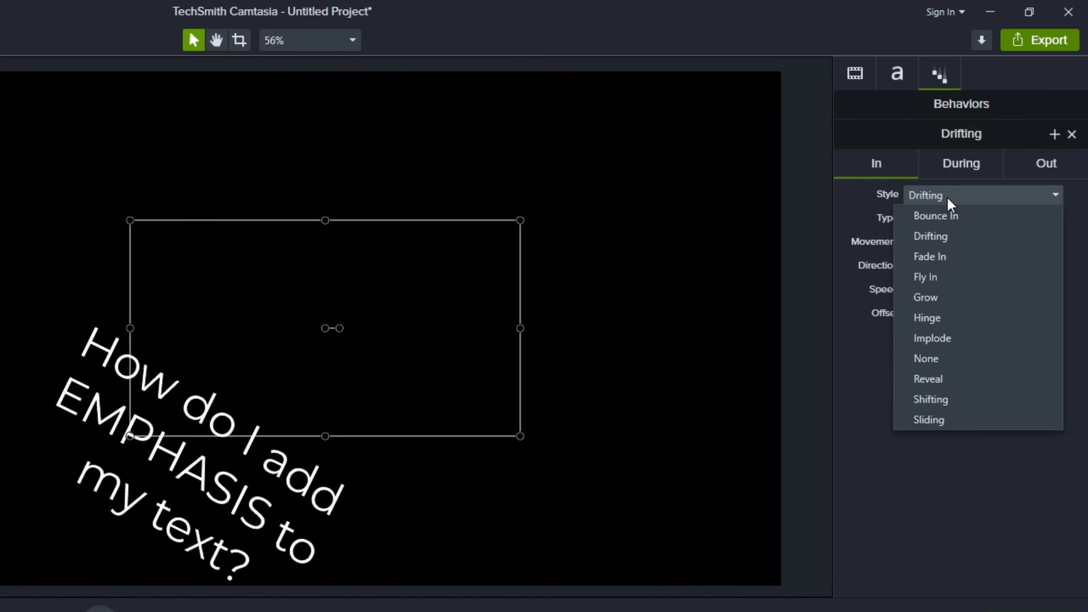
{"action": "left_click", "coordinate": [960, 163]}
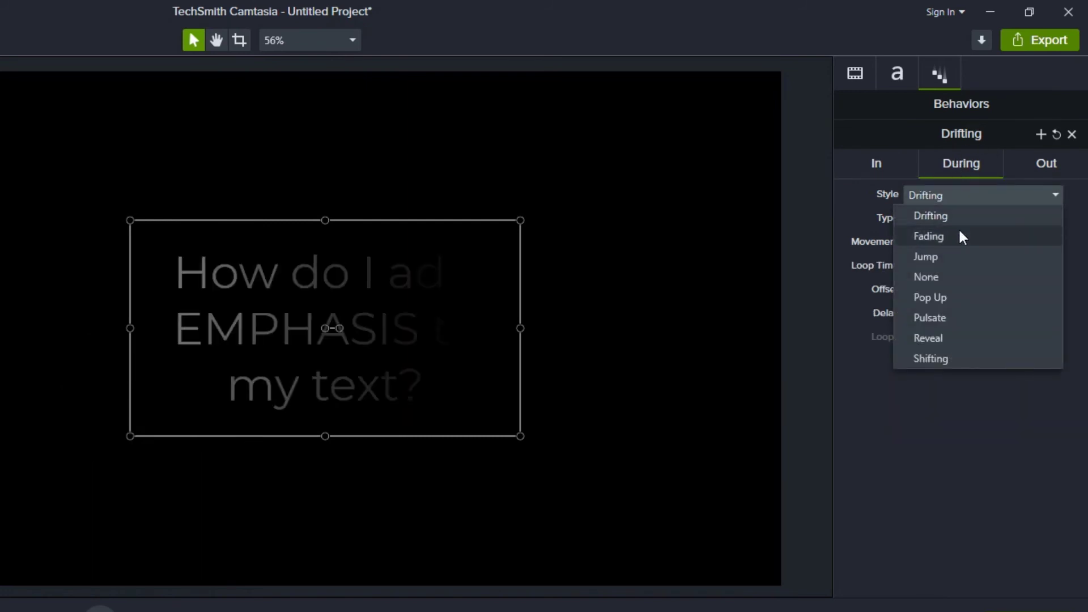
{"action": "left_click", "coordinate": [1046, 164]}
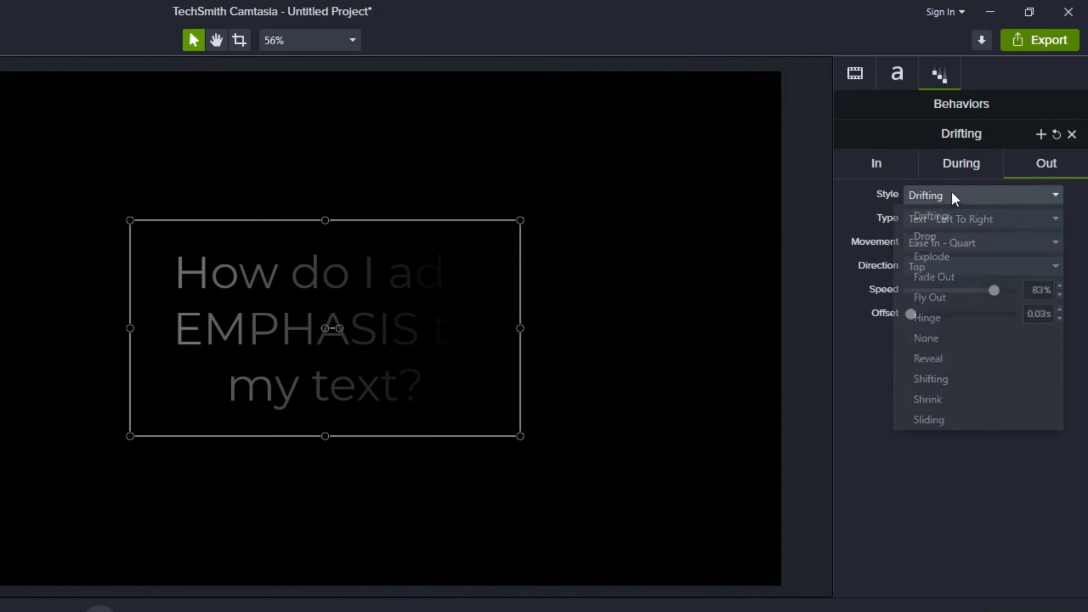
{"action": "left_click", "coordinate": [929, 297]}
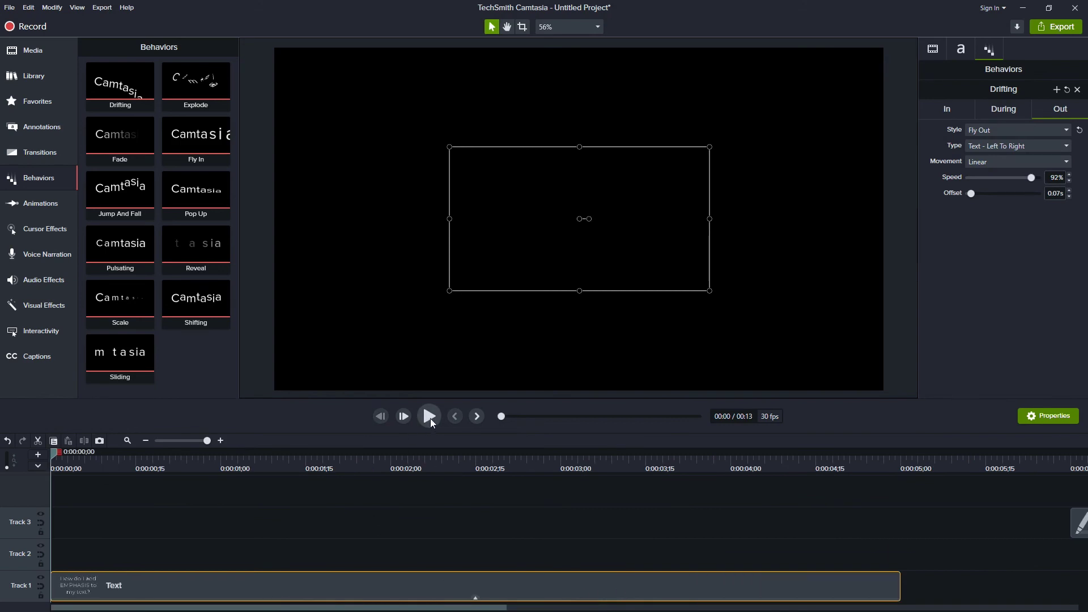
{"action": "left_click", "coordinate": [429, 415]}
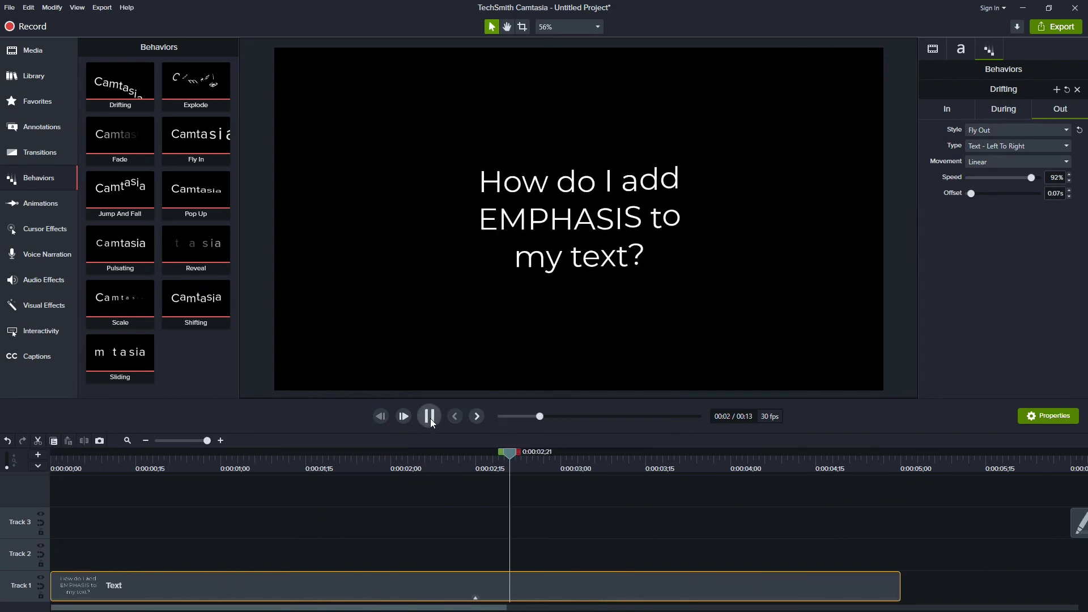